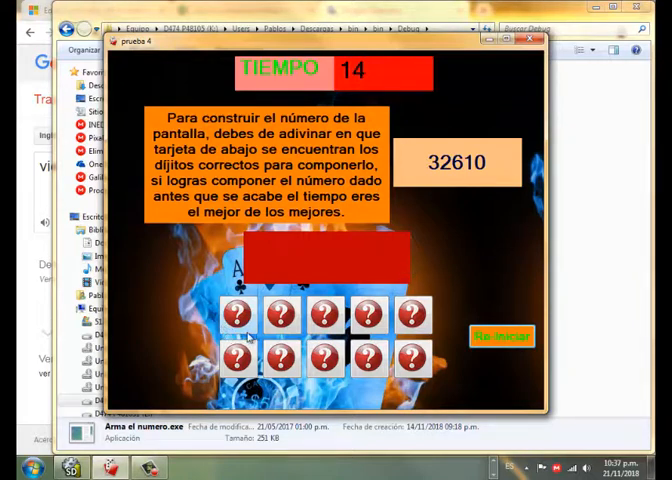
# Step: Review the L drawing and its VBA pseudocode on Hoja1, then switch to the empty sheet Hoja2
pyautogui.click(324, 312)
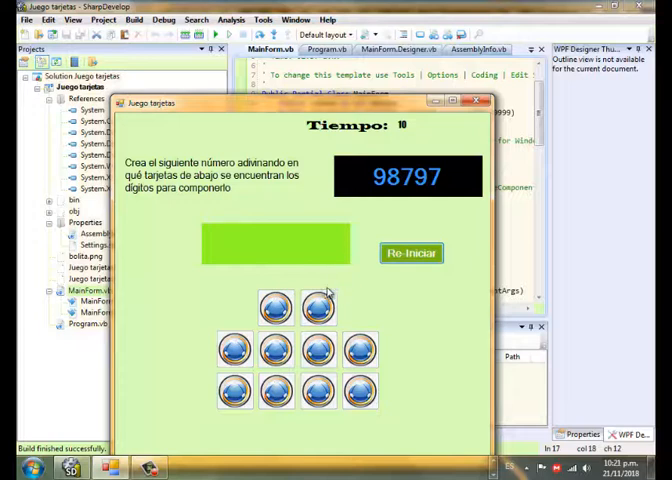
pyautogui.moveTo(336, 344)
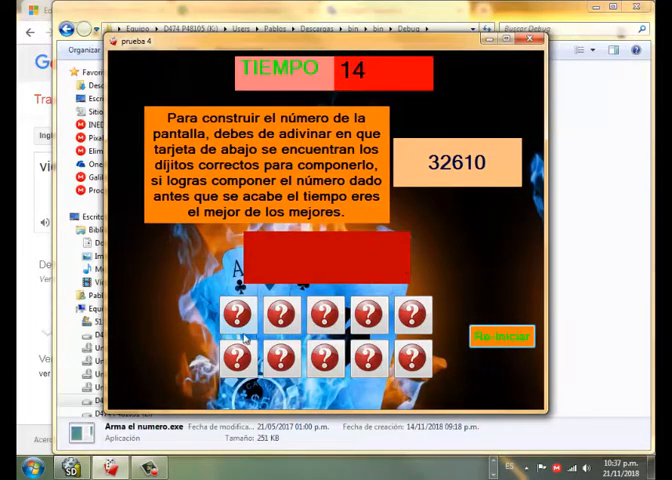
pyautogui.click(324, 312)
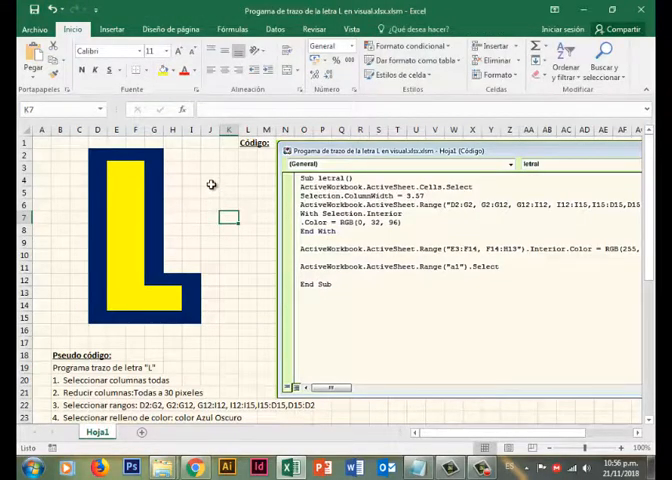
pyautogui.click(210, 168)
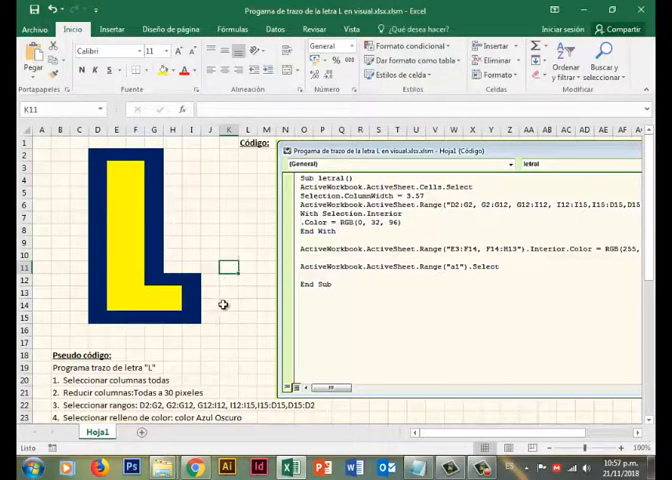
pyautogui.scroll(-3)
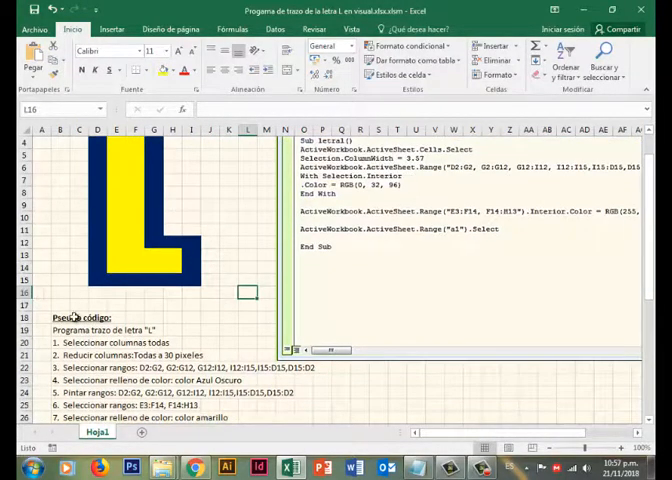
pyautogui.scroll(-3)
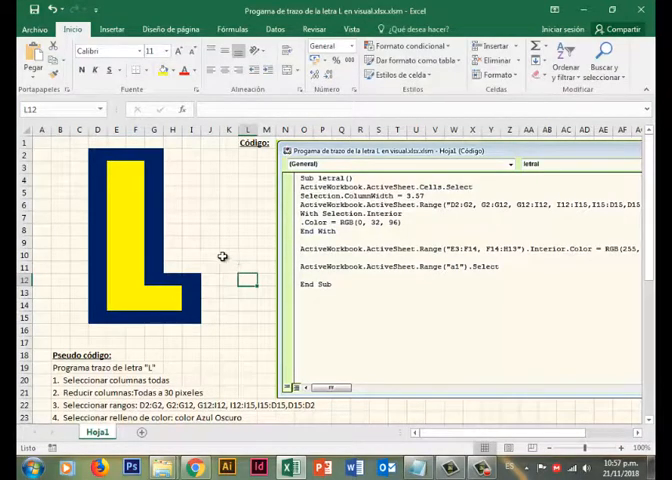
pyautogui.click(248, 240)
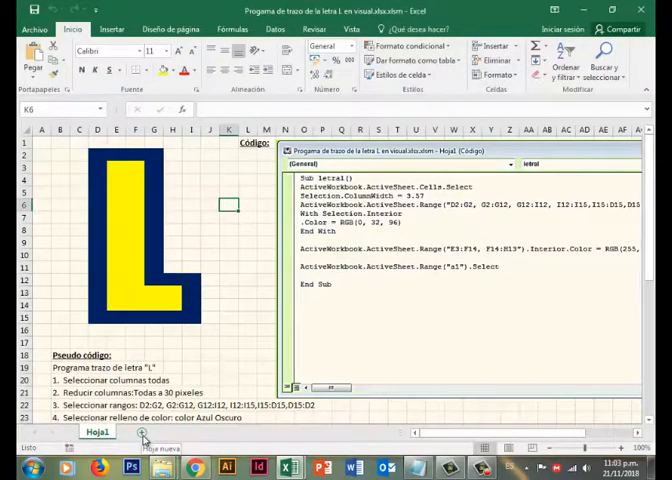
pyautogui.click(126, 432)
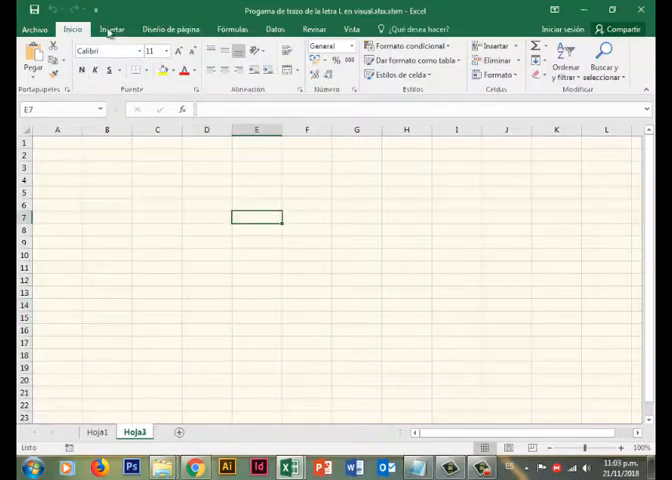
# Step: Insert a blue ellipse shape onto Hoja2 and bring up its context menu
pyautogui.click(226, 110)
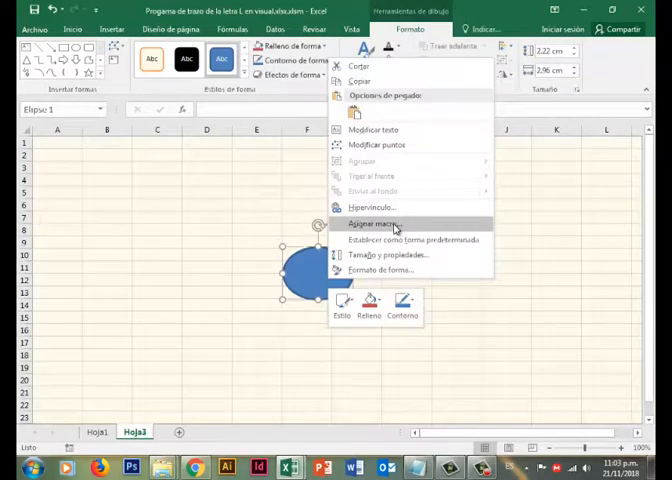
pyautogui.click(372, 224)
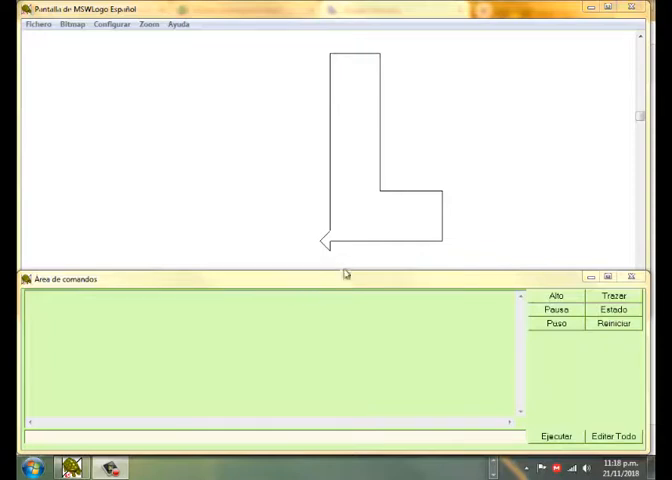
pyautogui.moveTo(324, 292)
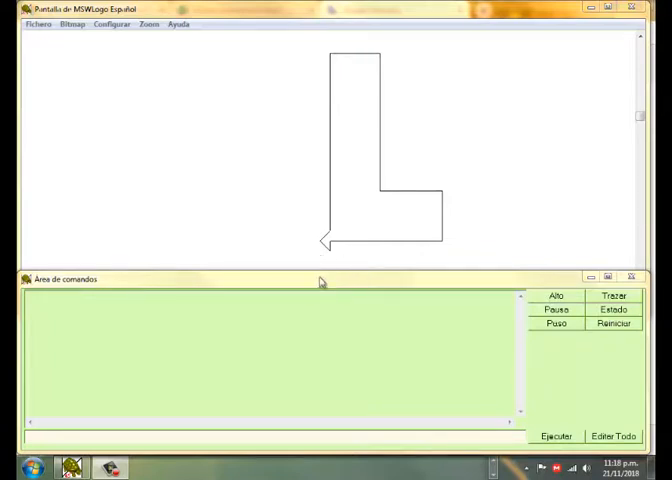
# Step: Run the Logo command 'xl av 10' in the MSWLogo command line
pyautogui.click(122, 392)
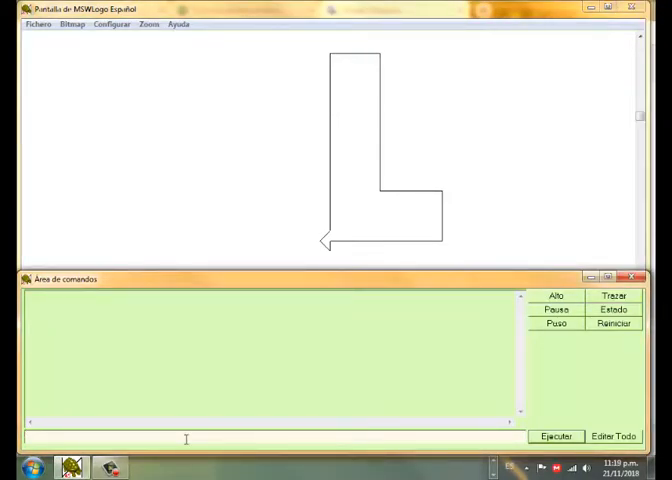
pyautogui.write('xl av 10')
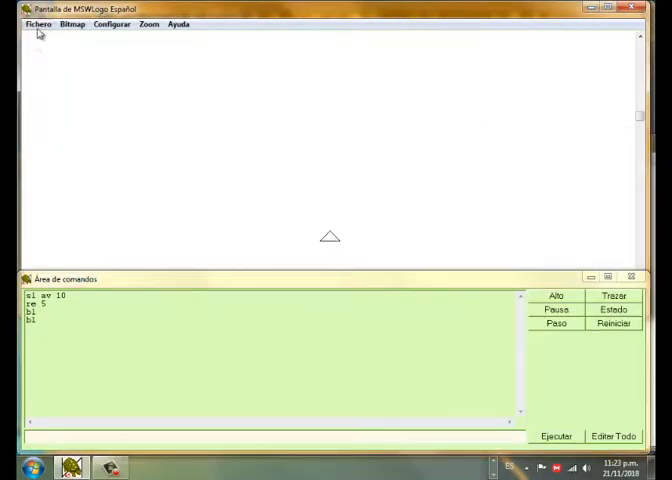
# Step: Load the saved letter L .lgo program via Fichero > Cargar so the L is redrawn
pyautogui.click(36, 24)
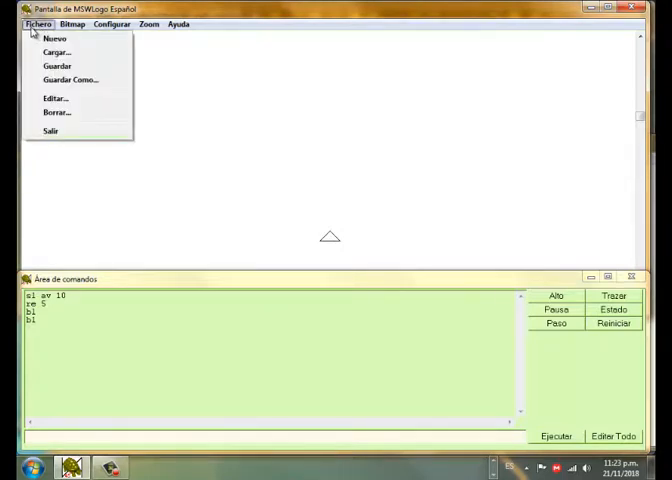
pyautogui.moveTo(58, 52)
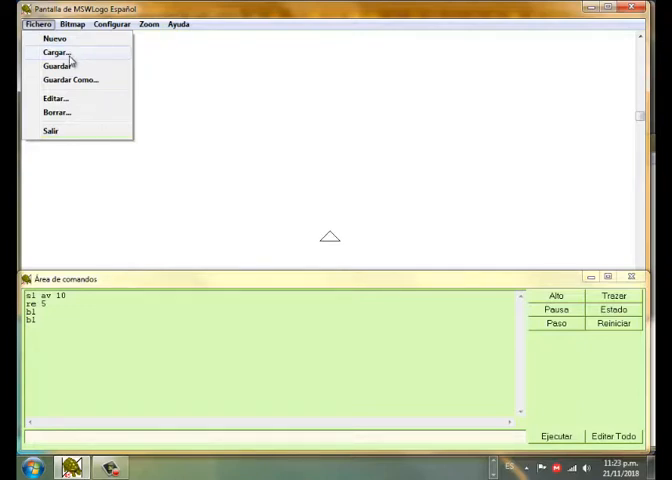
pyautogui.click(56, 52)
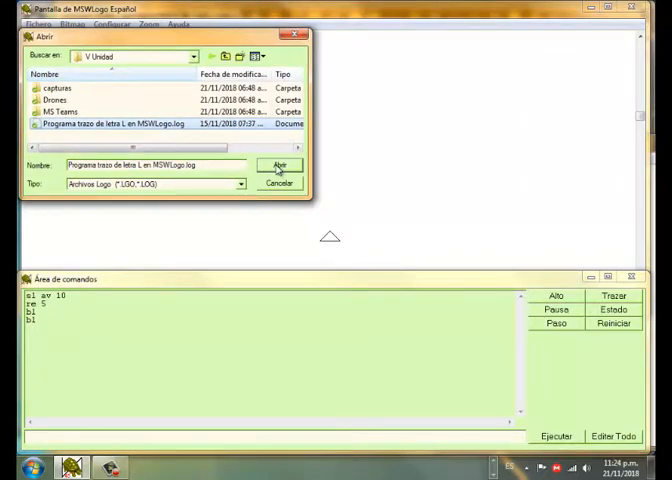
pyautogui.click(280, 164)
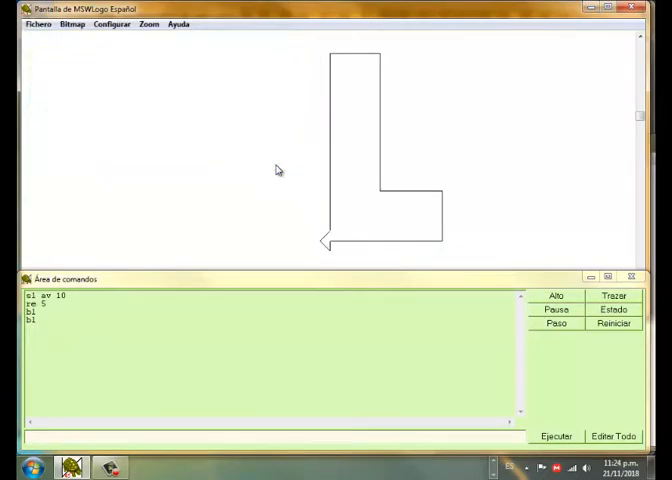
pyautogui.moveTo(62, 56)
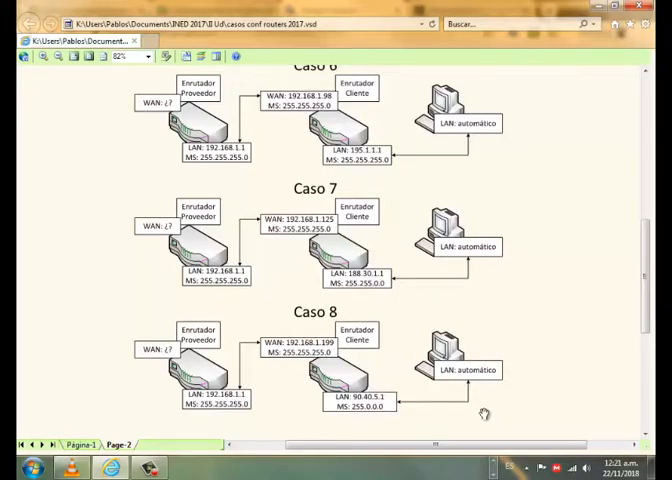
pyautogui.moveTo(456, 378)
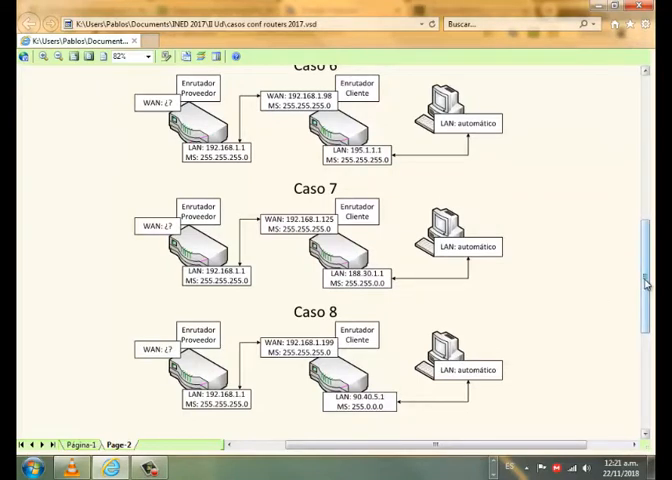
pyautogui.scroll(-3)
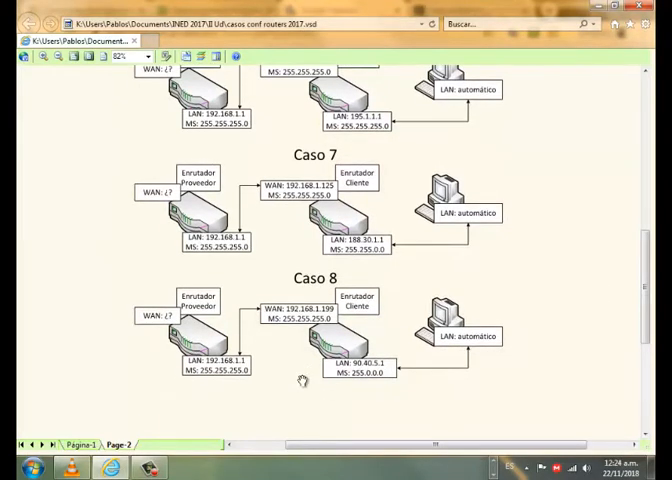
pyautogui.moveTo(248, 400)
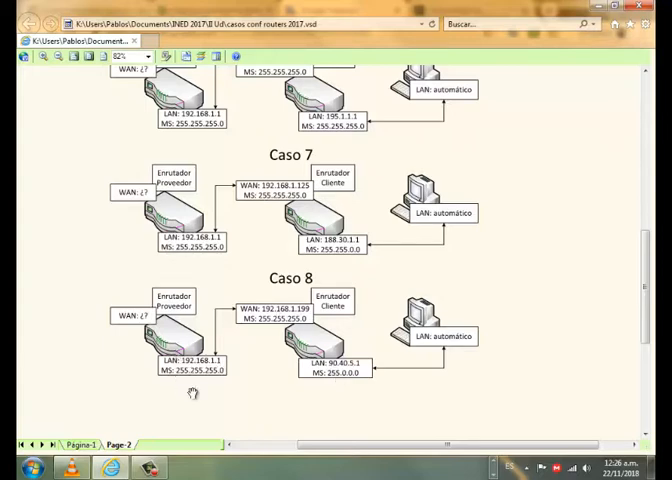
pyautogui.moveTo(248, 408)
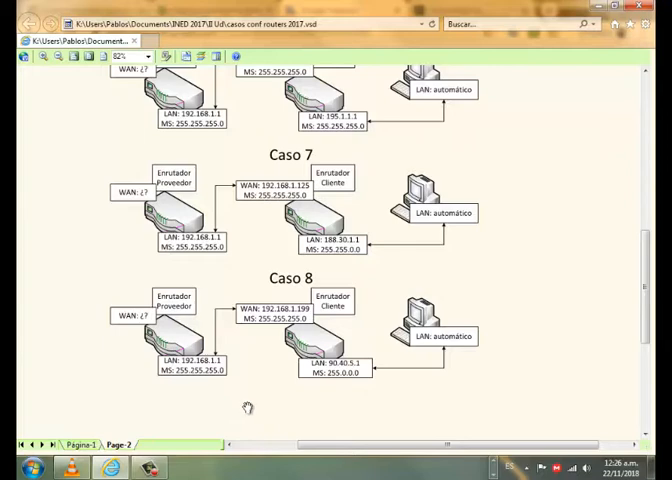
pyautogui.moveTo(340, 364)
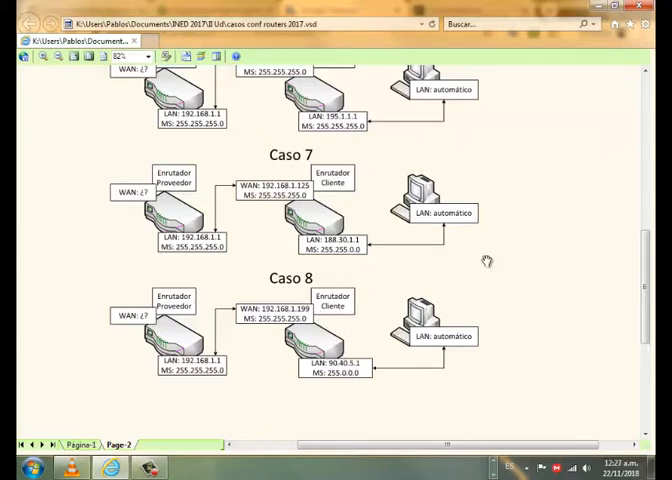
pyautogui.moveTo(528, 302)
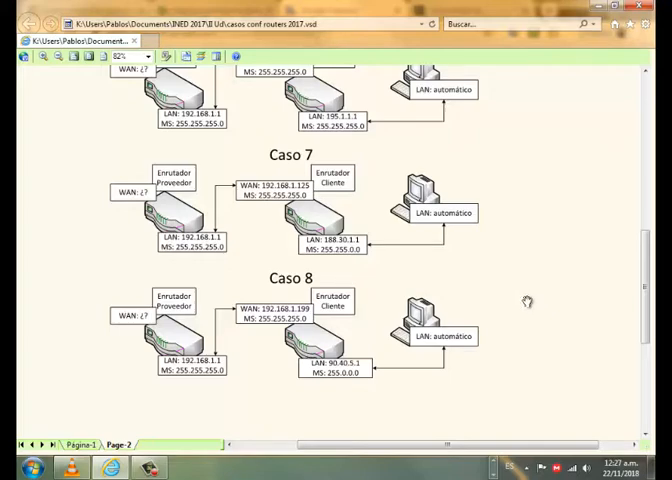
pyautogui.moveTo(206, 468)
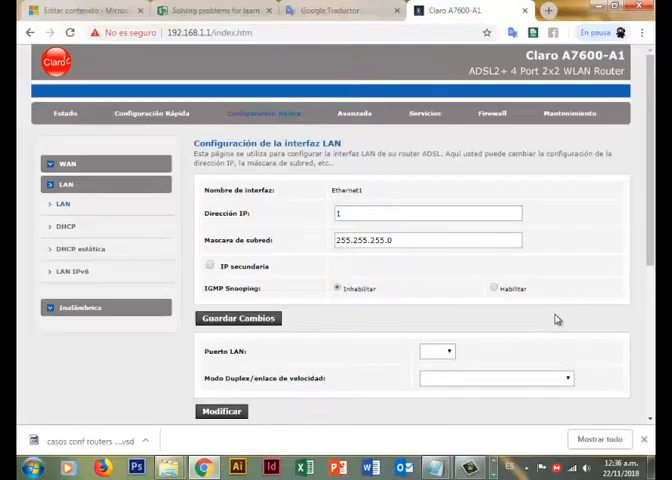
pyautogui.moveTo(416, 276)
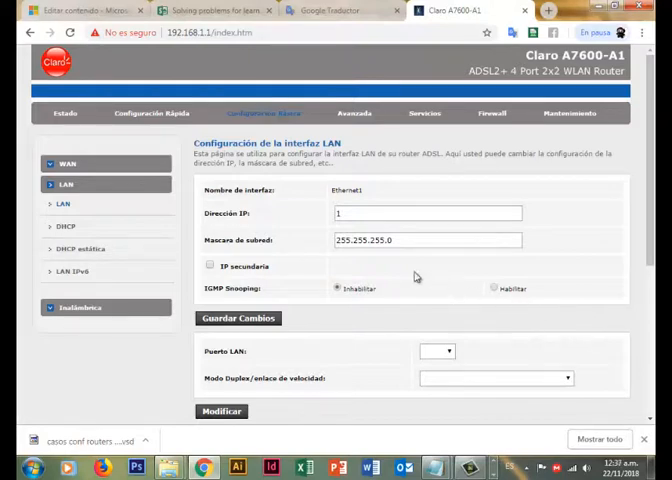
# Step: Switch to the Claro router admin tab showing the LAN IP address and subnet mask
pyautogui.click(424, 212)
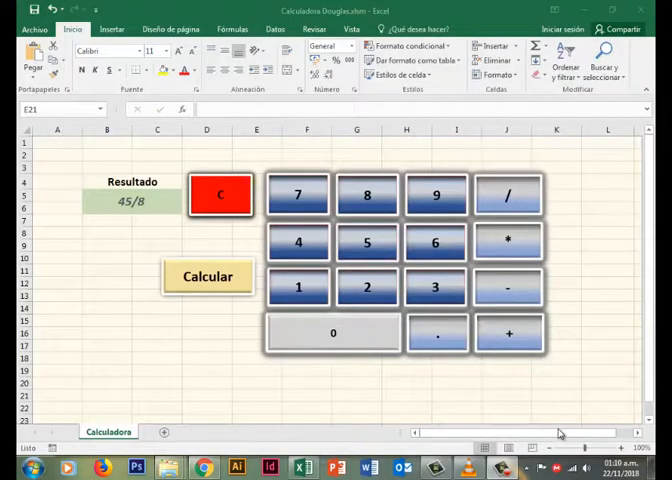
pyautogui.moveTo(342, 394)
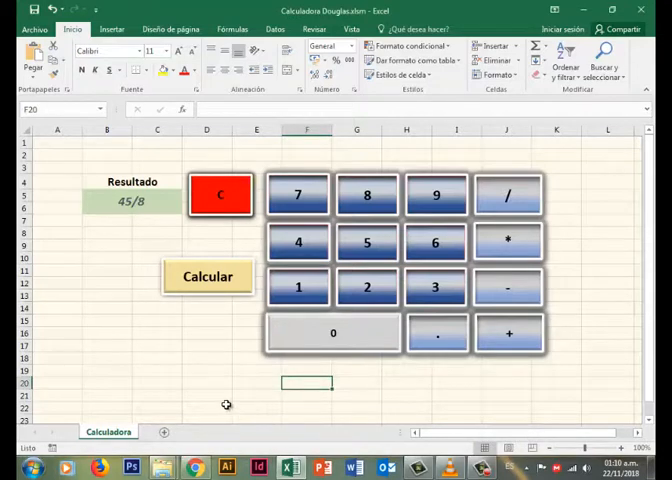
pyautogui.moveTo(238, 388)
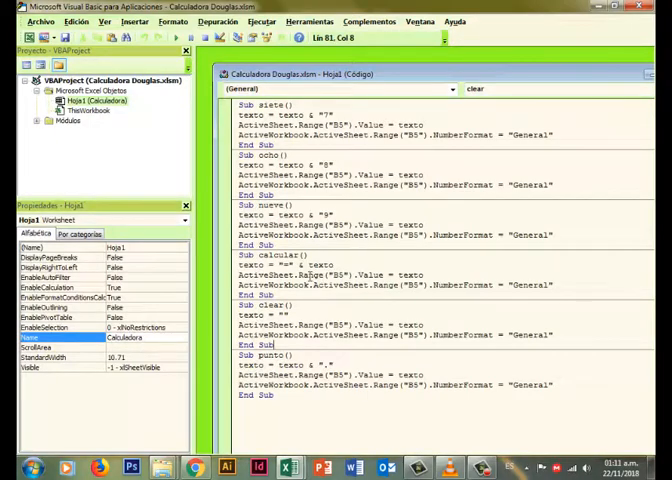
# Step: View the Hoja1 button subroutines that append characters to Resultado in the VBA editor
pyautogui.click(322, 320)
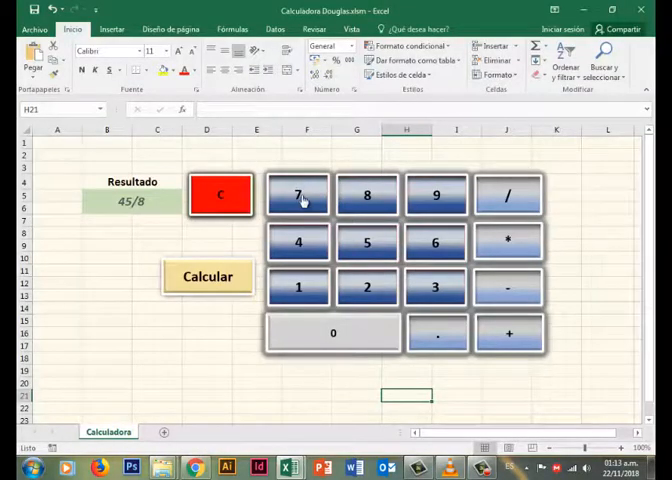
pyautogui.moveTo(536, 216)
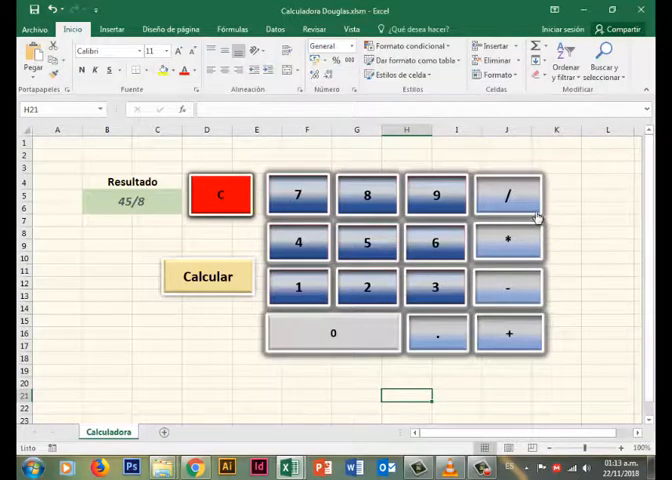
pyautogui.moveTo(304, 240)
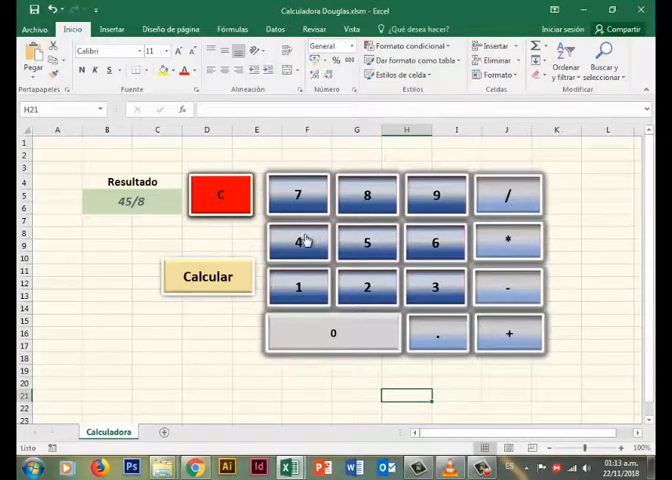
# Step: Enter 45*2 on the calculator keypad and evaluate it so Resultado shows 90
pyautogui.click(208, 276)
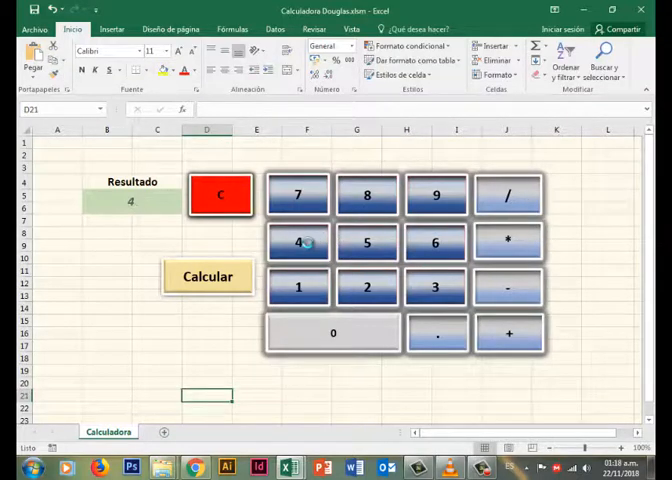
pyautogui.click(362, 244)
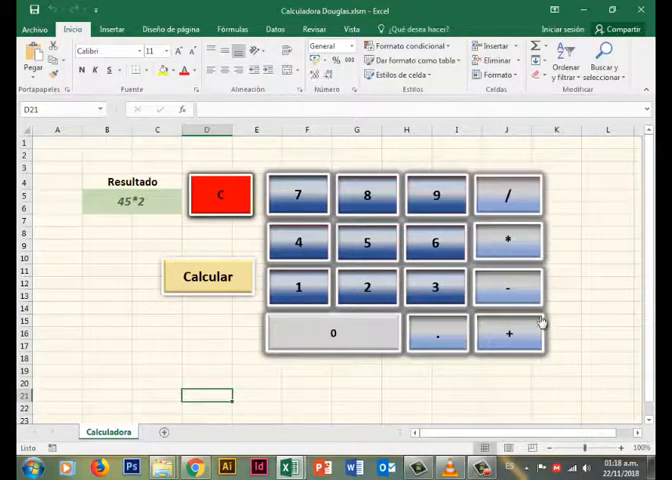
pyautogui.click(208, 276)
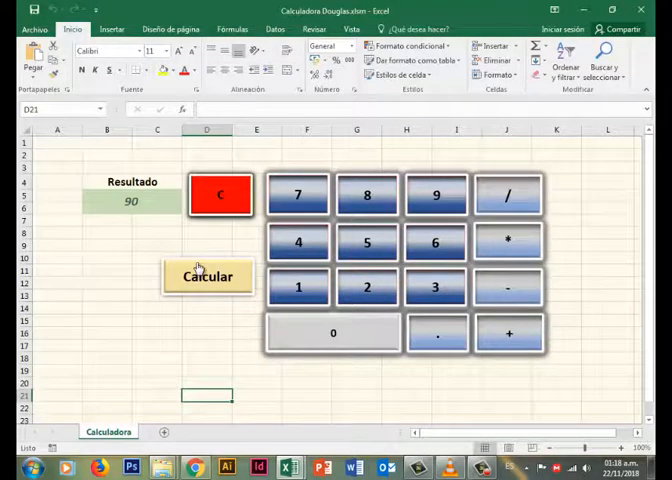